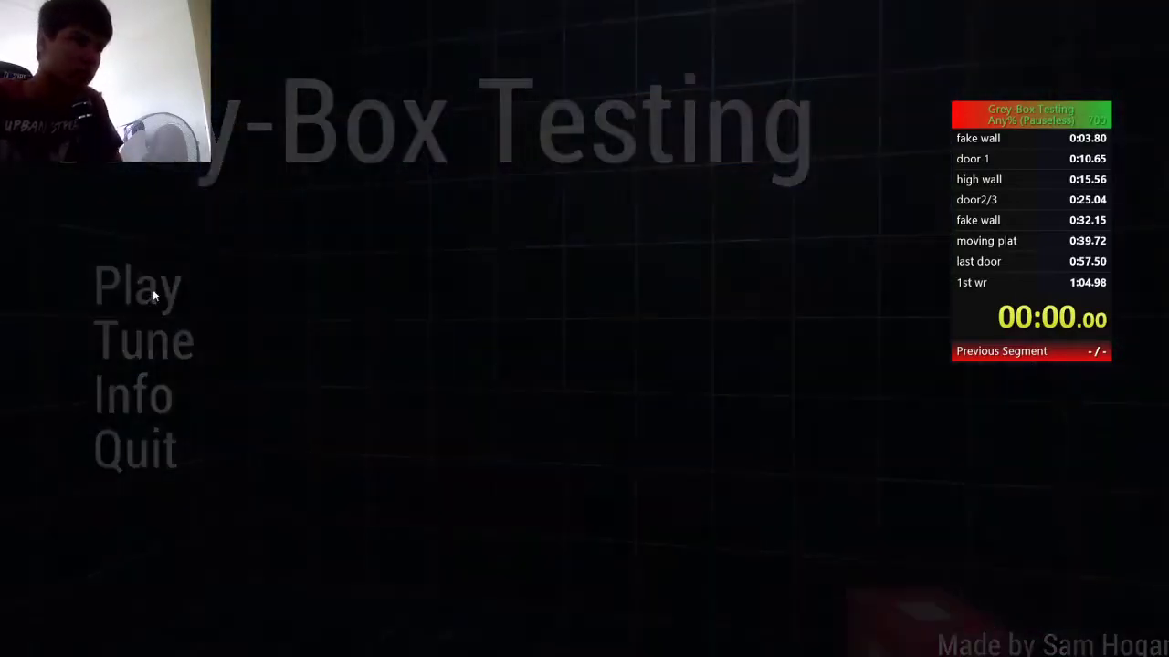
{"action": "left_click", "coordinate": [135, 285]}
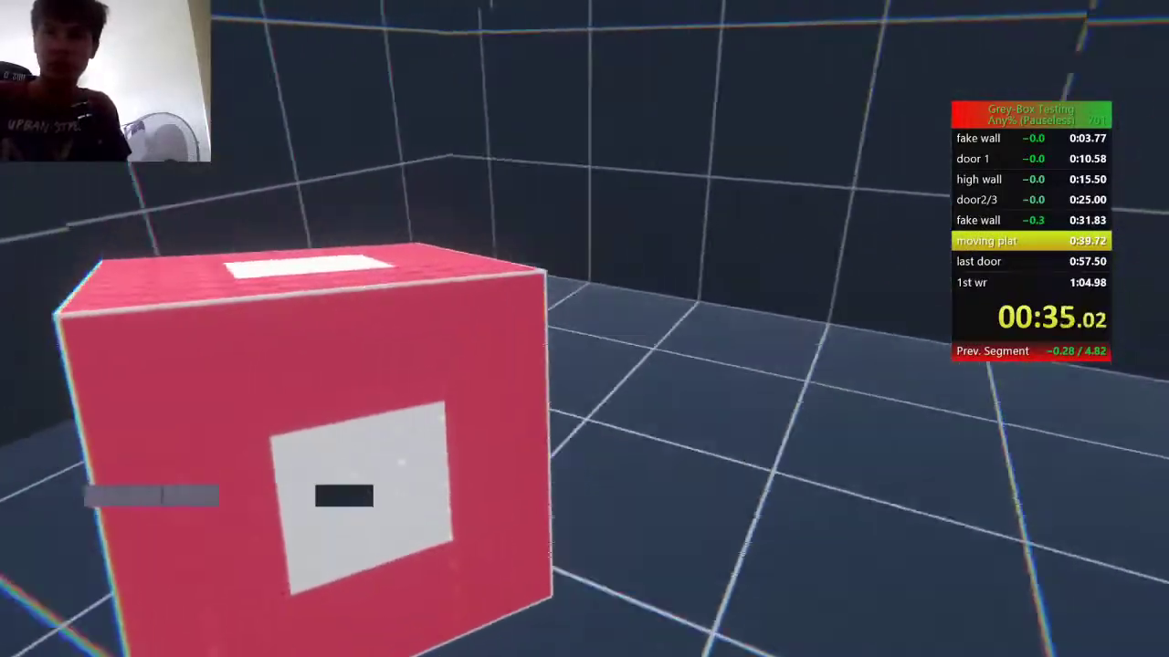
{"action": "mouse_move", "coordinate": [584, 328]}
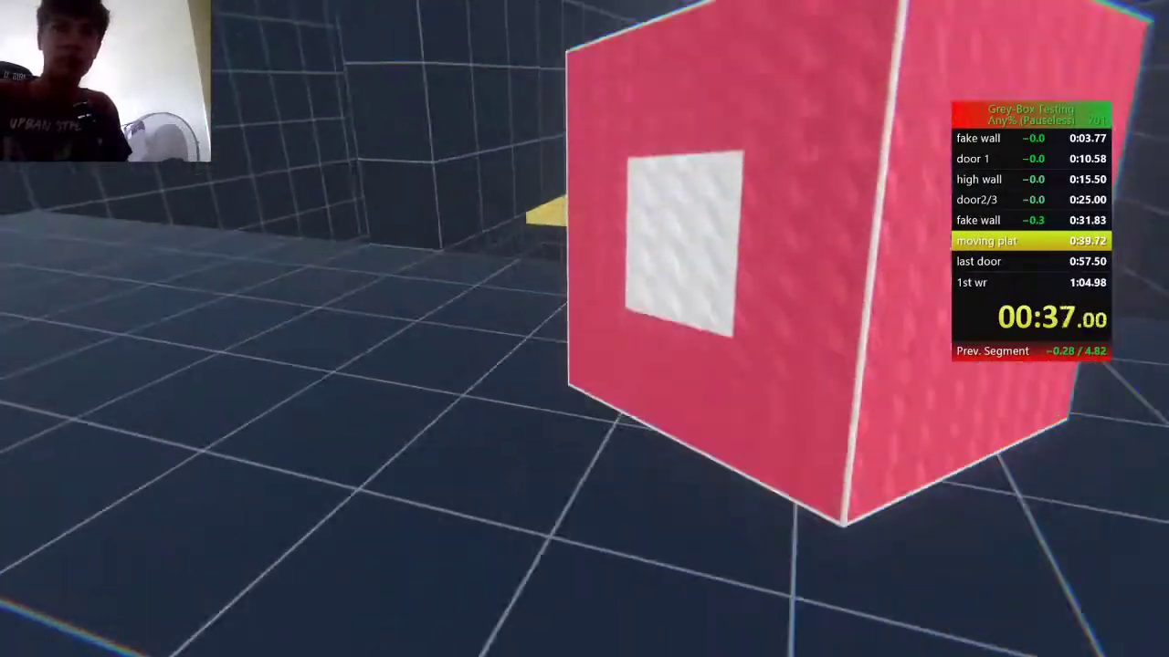